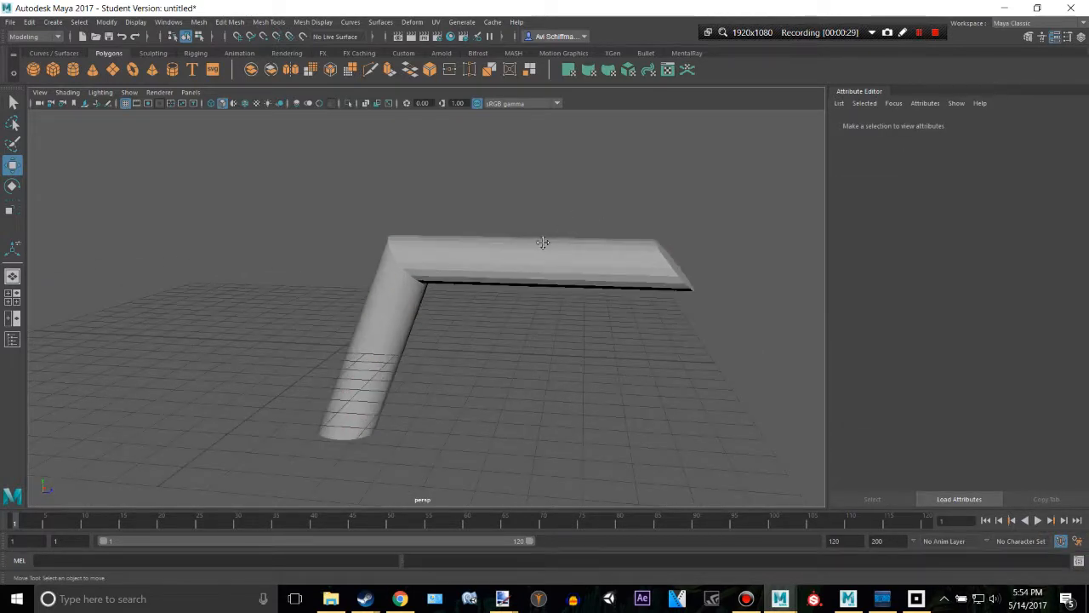
# Select the bent cylinder and apply Mesh > Smooth with one division to round the corner
pyautogui.click(543, 243)
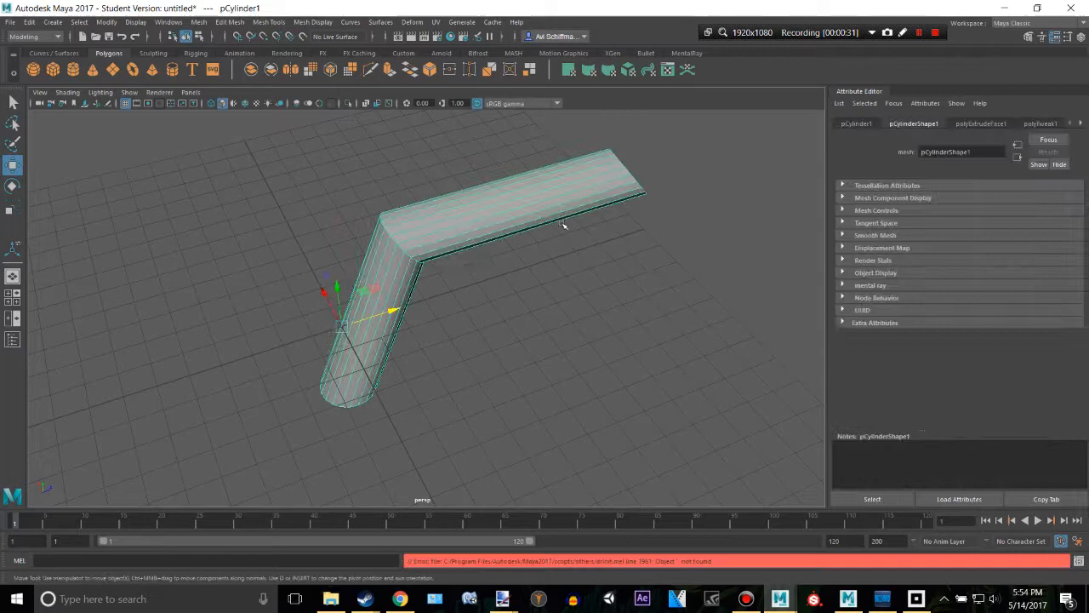
pyautogui.moveTo(511, 255); pyautogui.dragTo(468, 221)
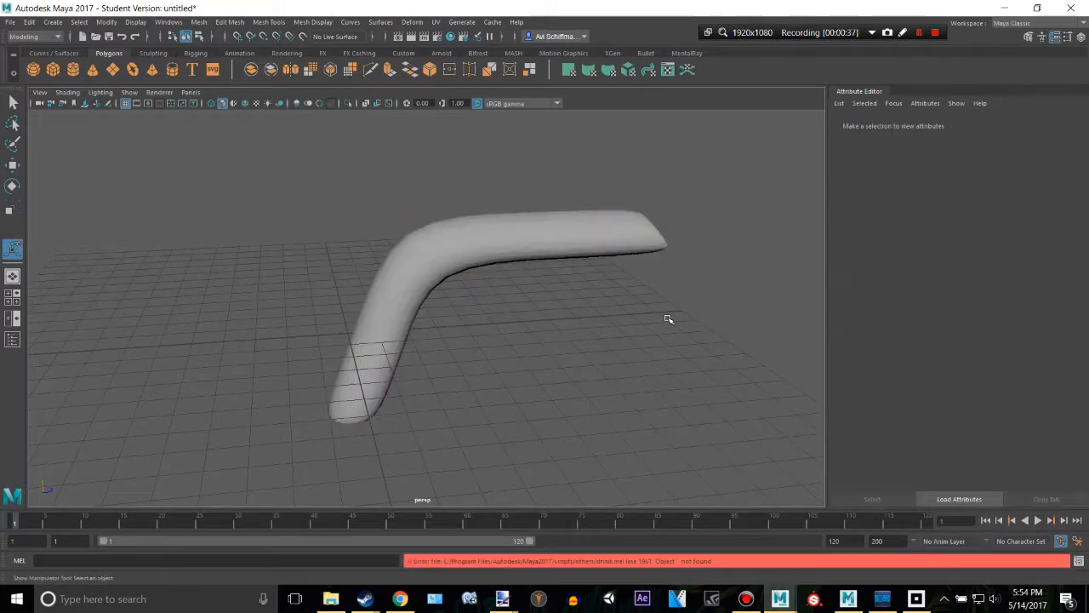
pyautogui.click(511, 247)
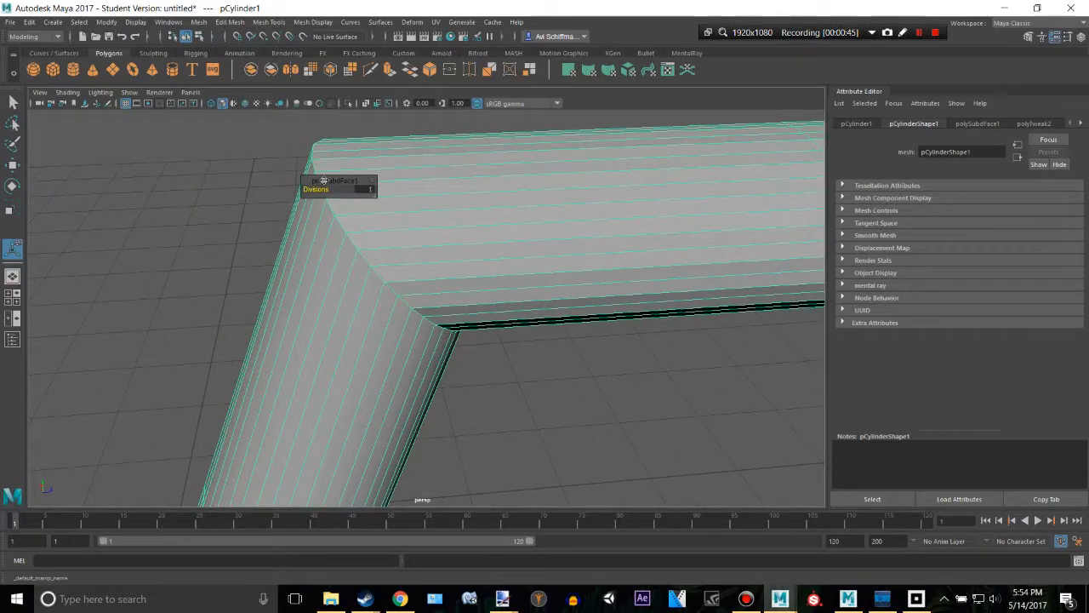
# Insert an edge loop close to the bend with the Insert Edge Loop tool
pyautogui.click(269, 21)
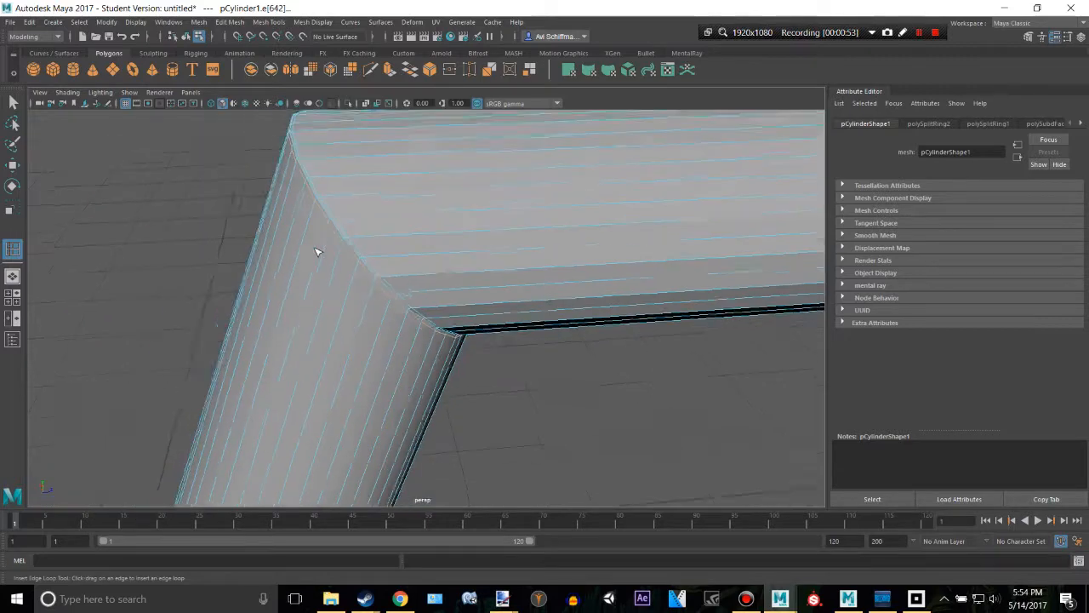
pyautogui.moveTo(315, 247); pyautogui.dragTo(406, 251)
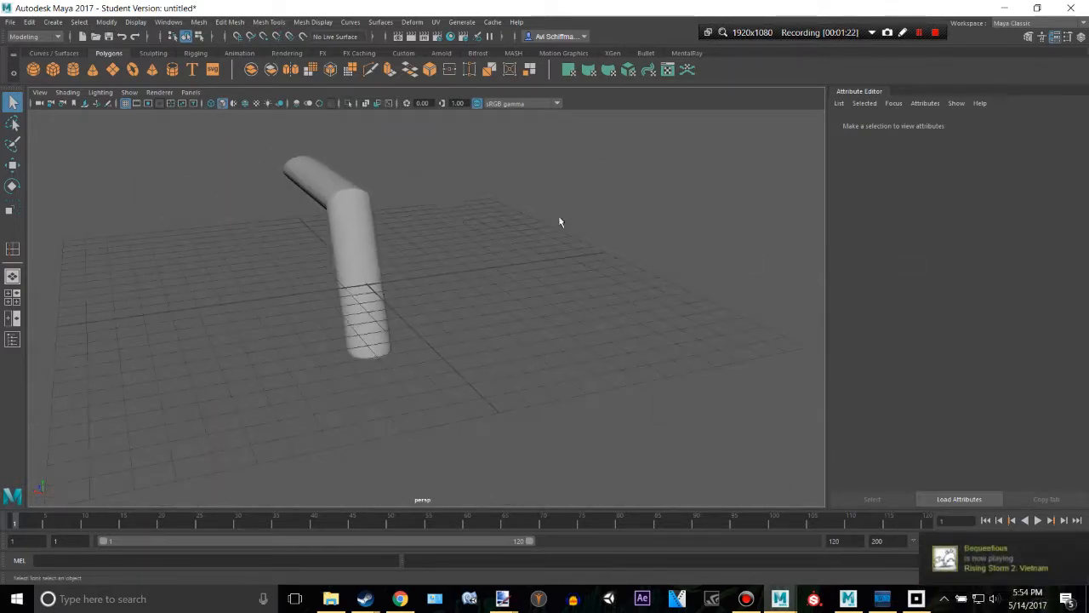
# Apply a second Mesh > Smooth at Divisions 1 and orbit to view the bend
pyautogui.click(229, 21)
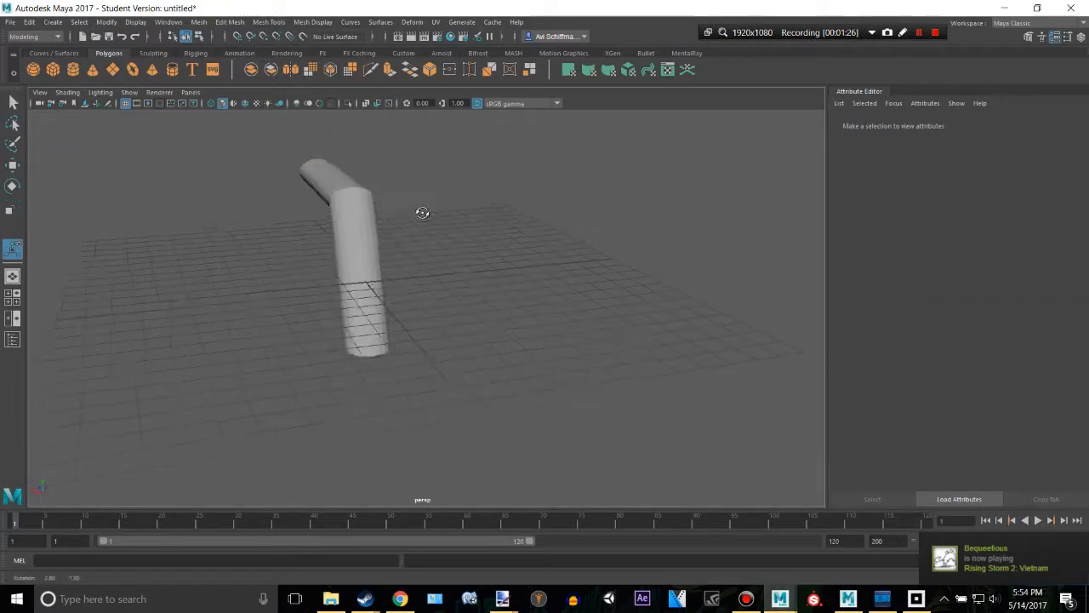
pyautogui.moveTo(423, 213); pyautogui.dragTo(460, 202)
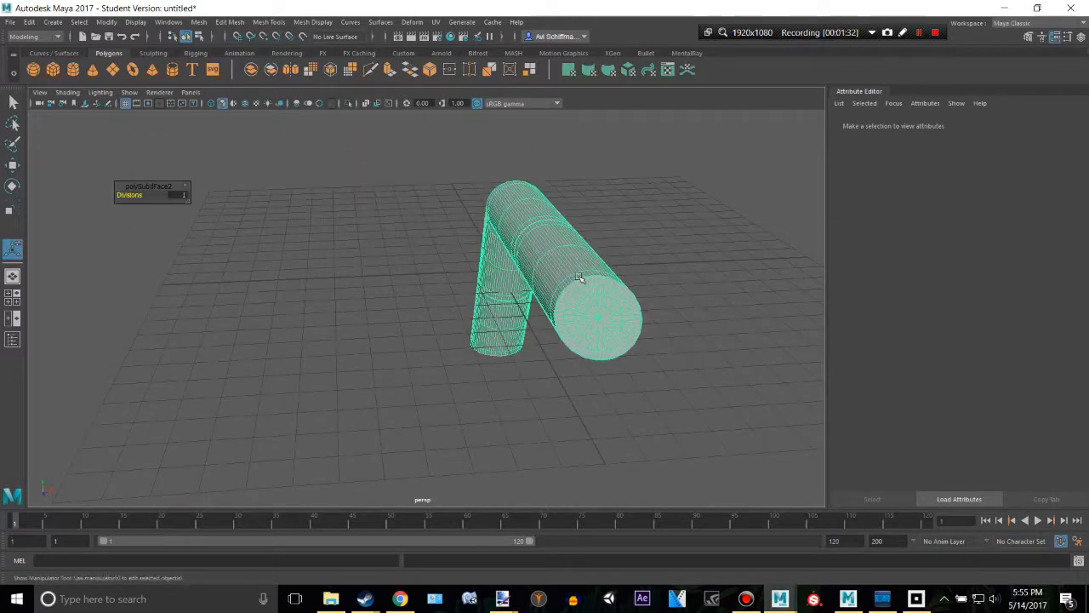
# Browse polySubdFace2, pCylinderShape1 and the polySplitRing history nodes in the Attribute Editor
pyautogui.click(1037, 123)
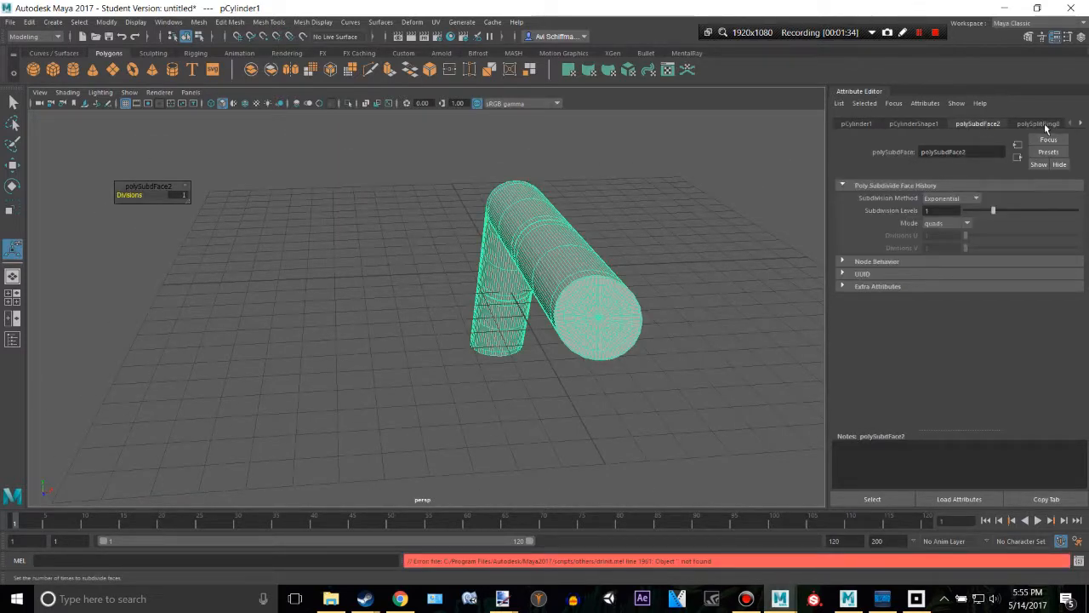
pyautogui.click(913, 123)
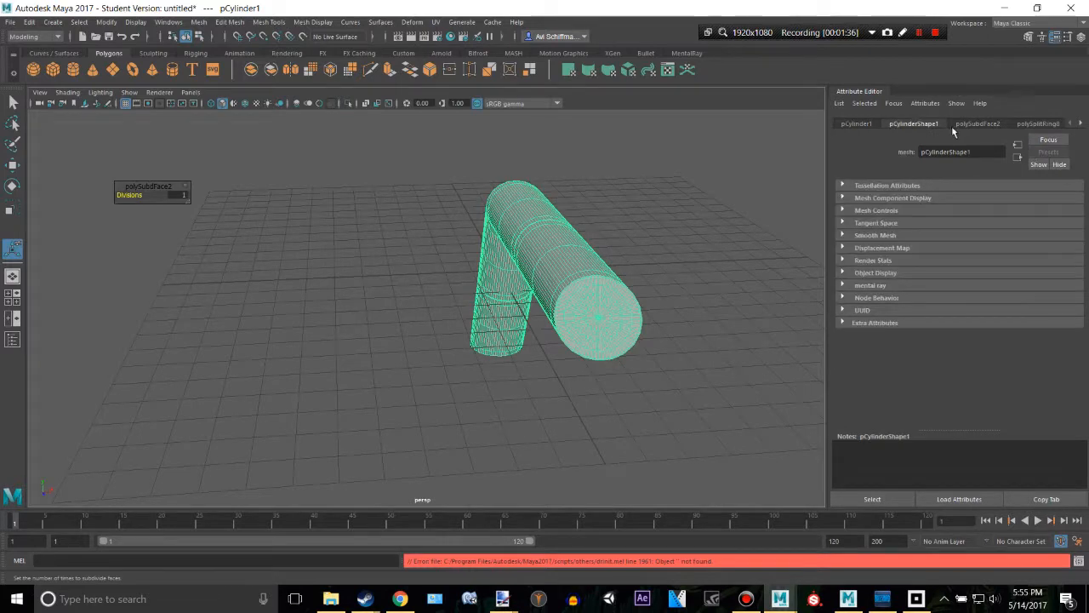
pyautogui.click(978, 123)
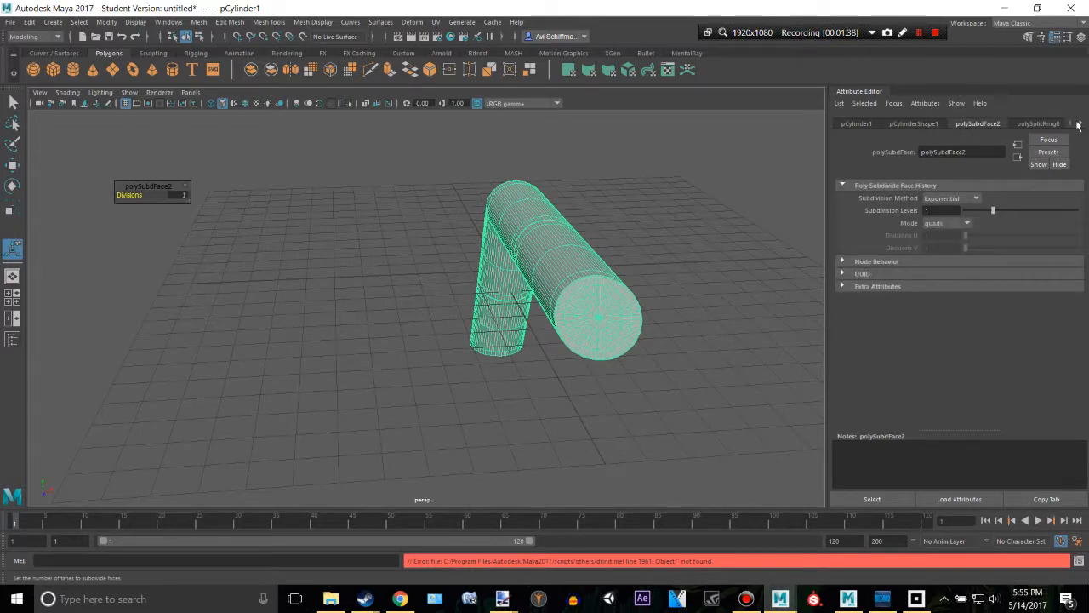
pyautogui.click(1081, 123)
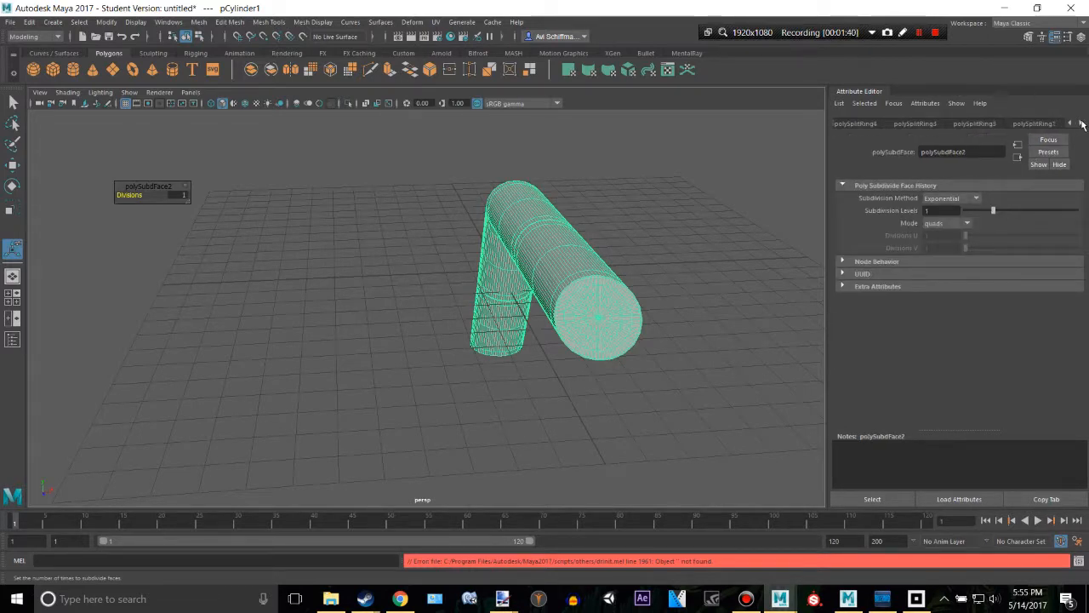
pyautogui.click(1081, 123)
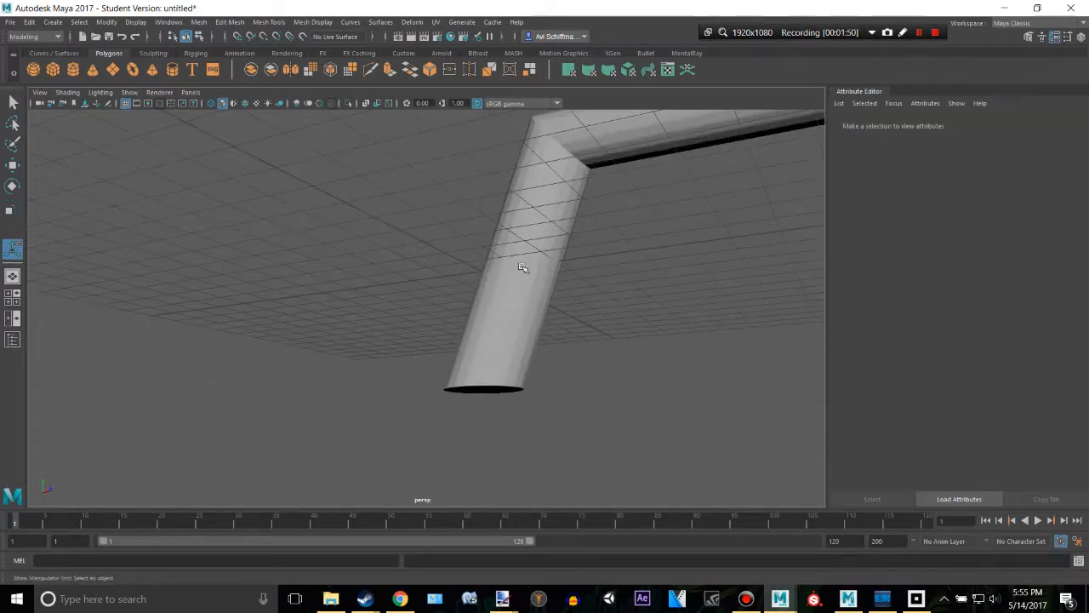
pyautogui.moveTo(524, 268); pyautogui.dragTo(616, 193)
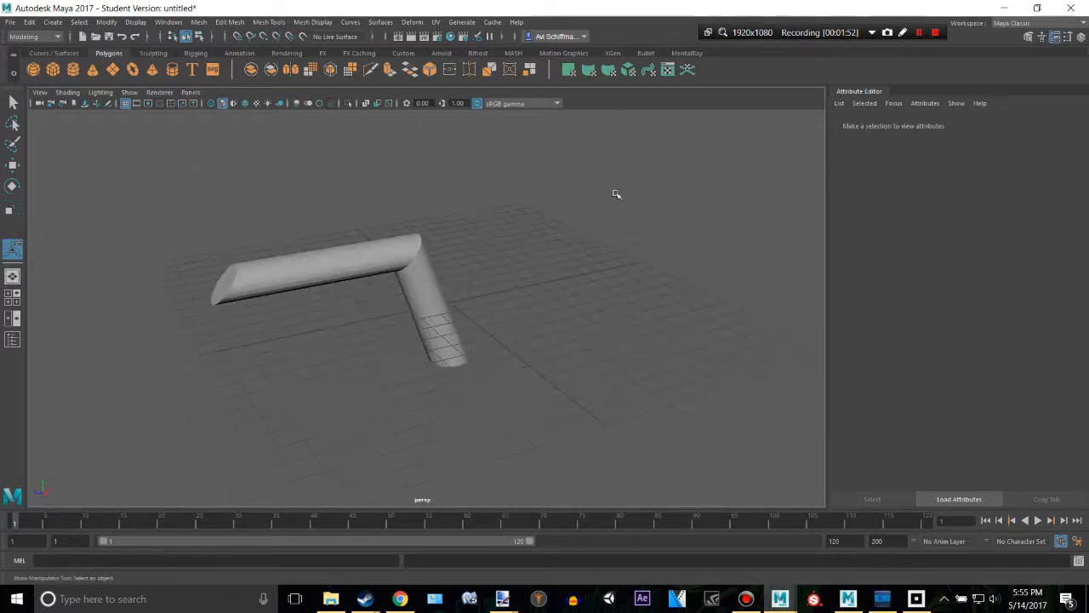